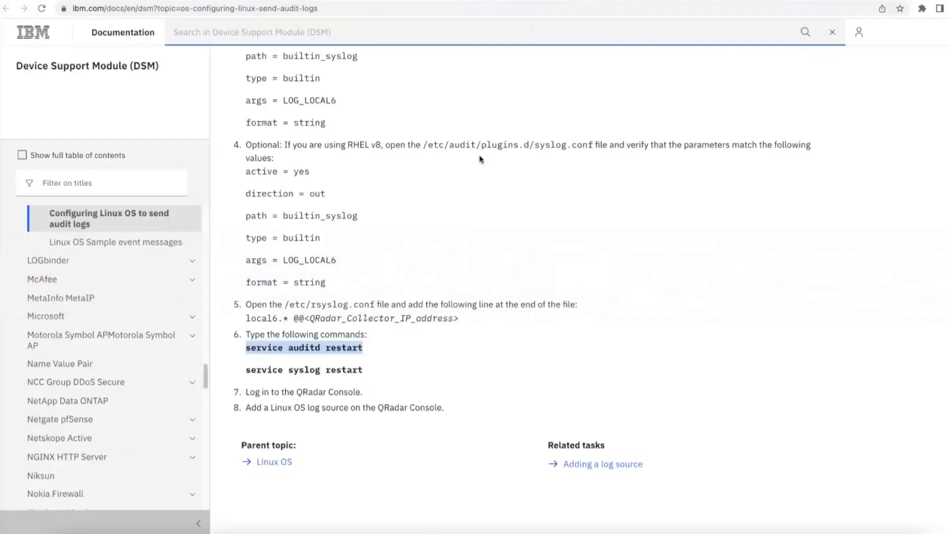
Step: Return to the Linux OS parent topic and review its supported event types and configuration links
left_click(273, 462)
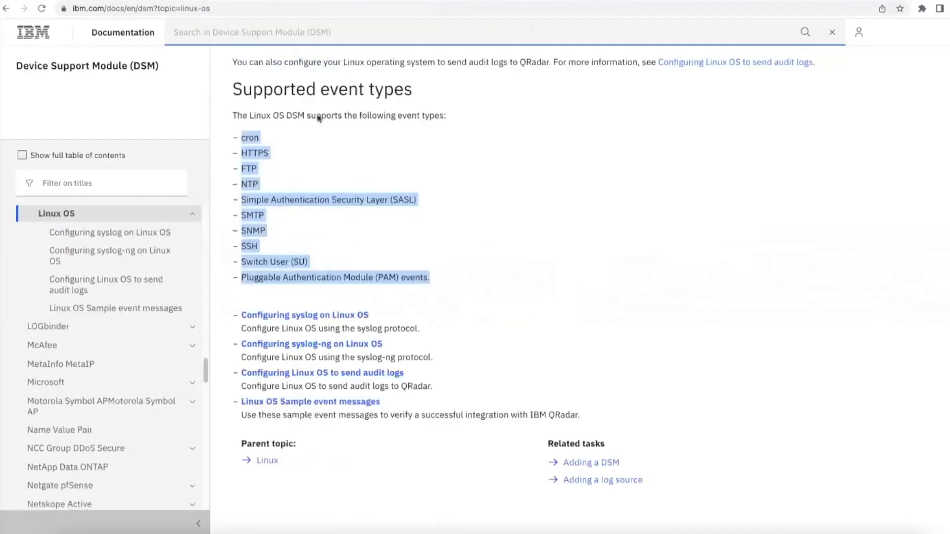
scroll("up", 3)
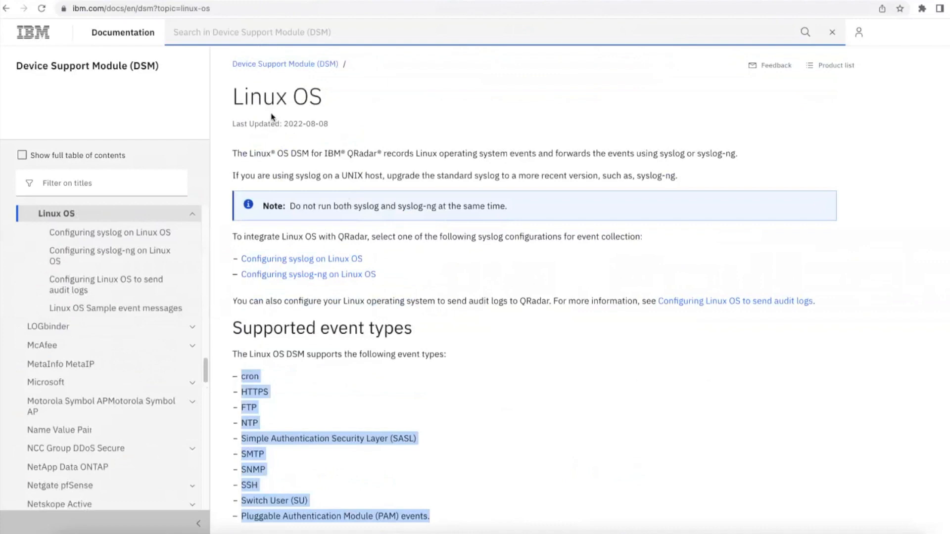
scroll("down", 3)
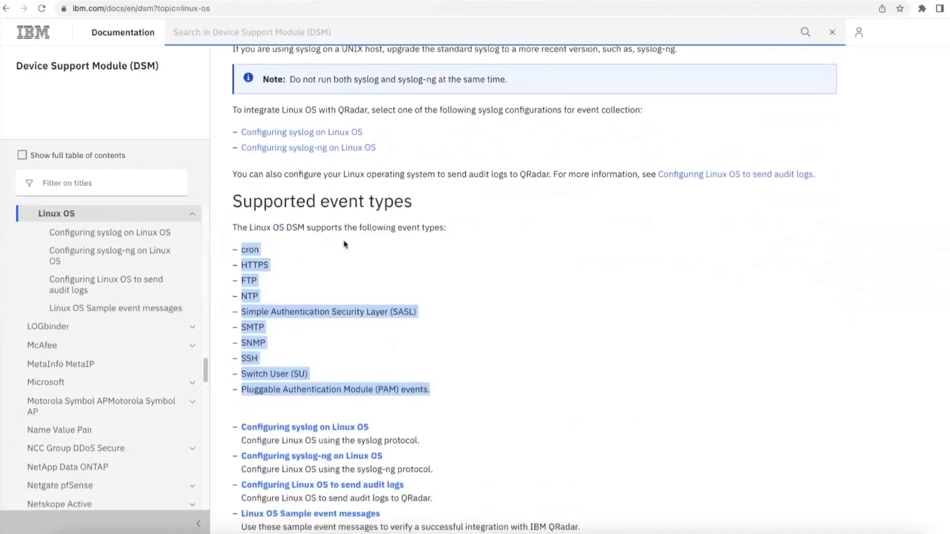
mouse_move(305, 224)
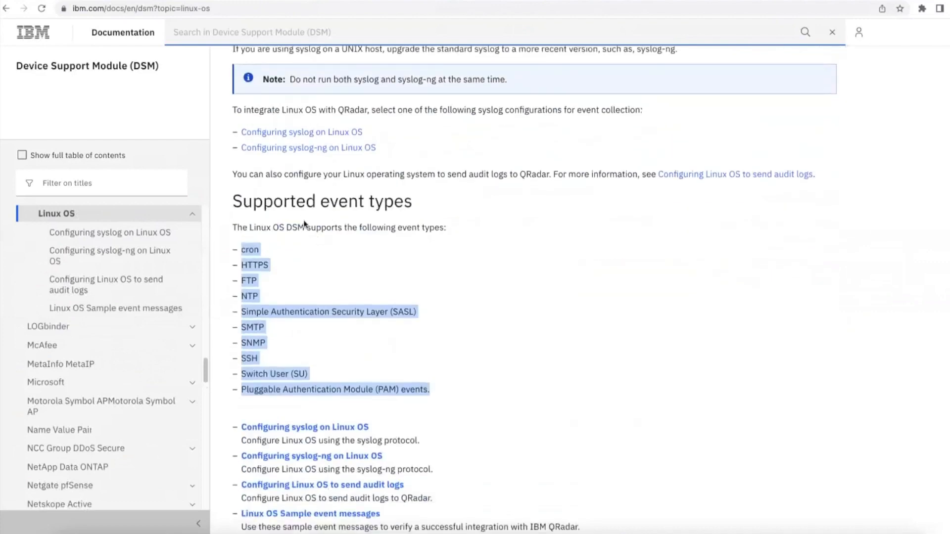
left_click(452, 397)
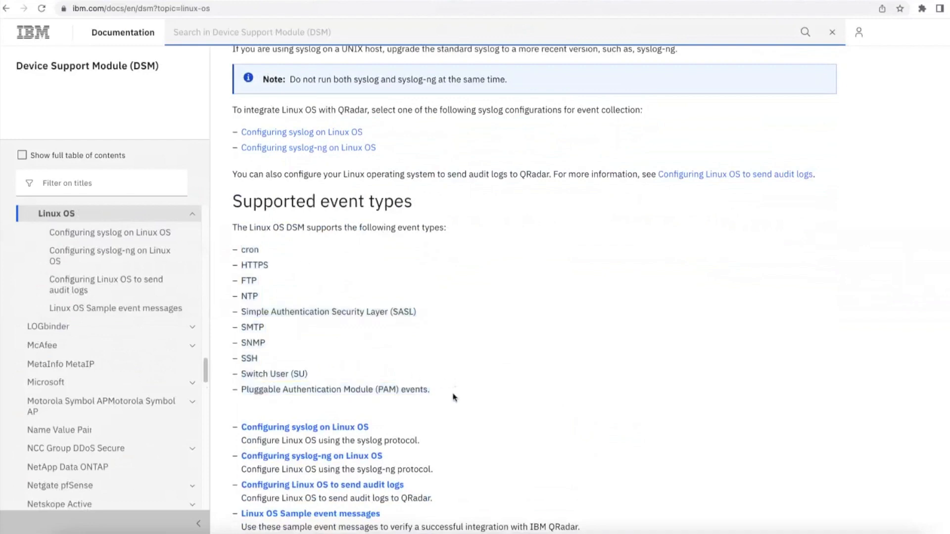
mouse_move(333, 277)
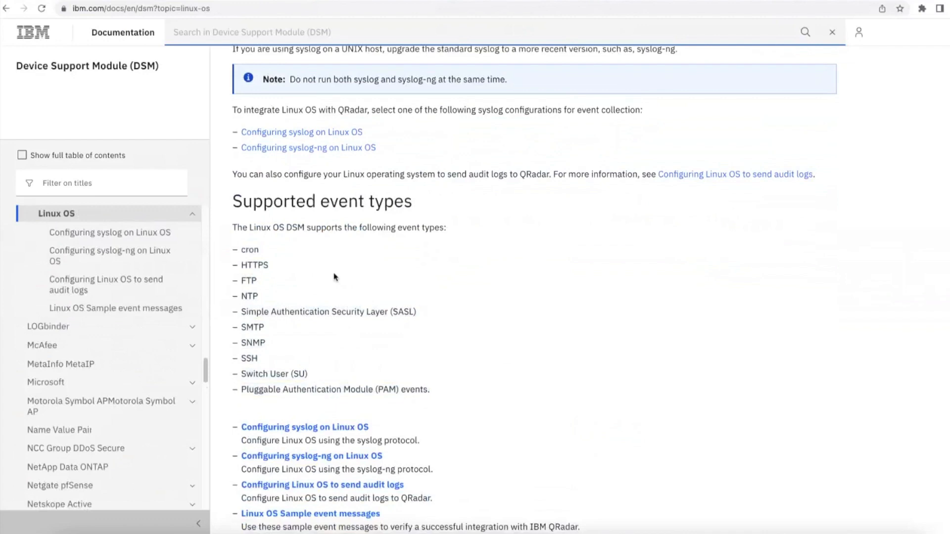
scroll("down", 3)
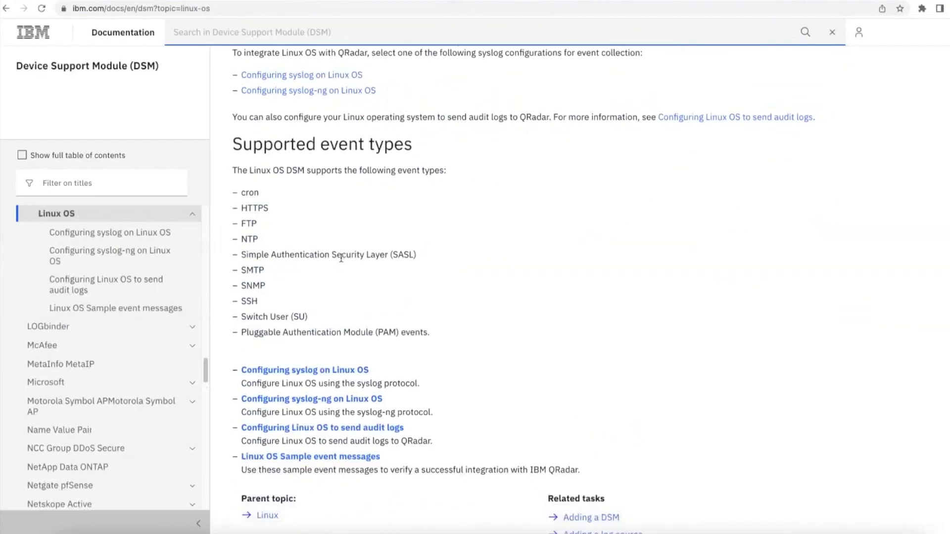
mouse_move(371, 384)
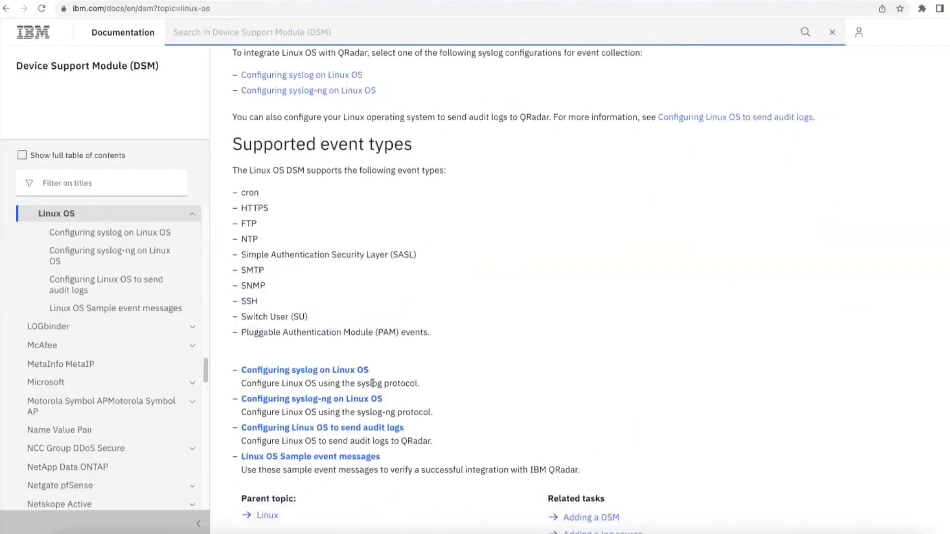
mouse_move(339, 435)
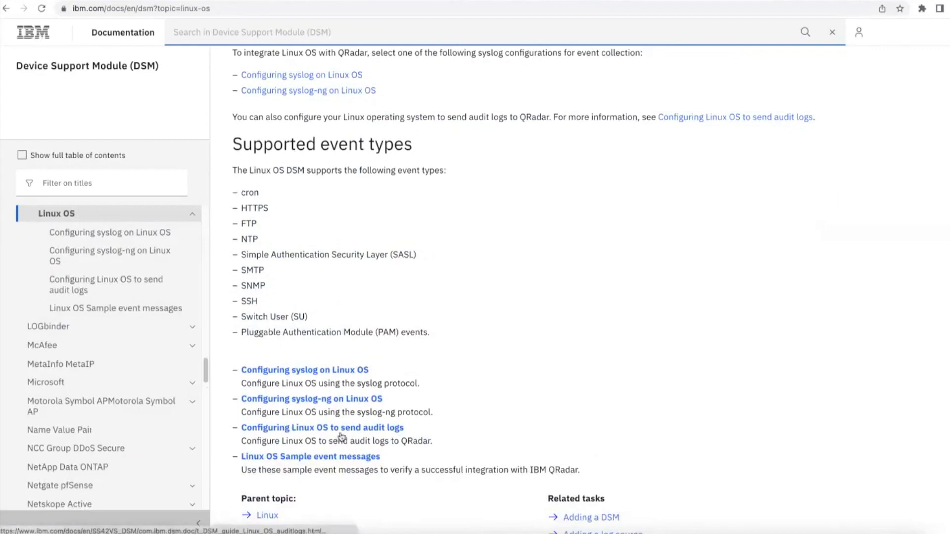
mouse_move(383, 102)
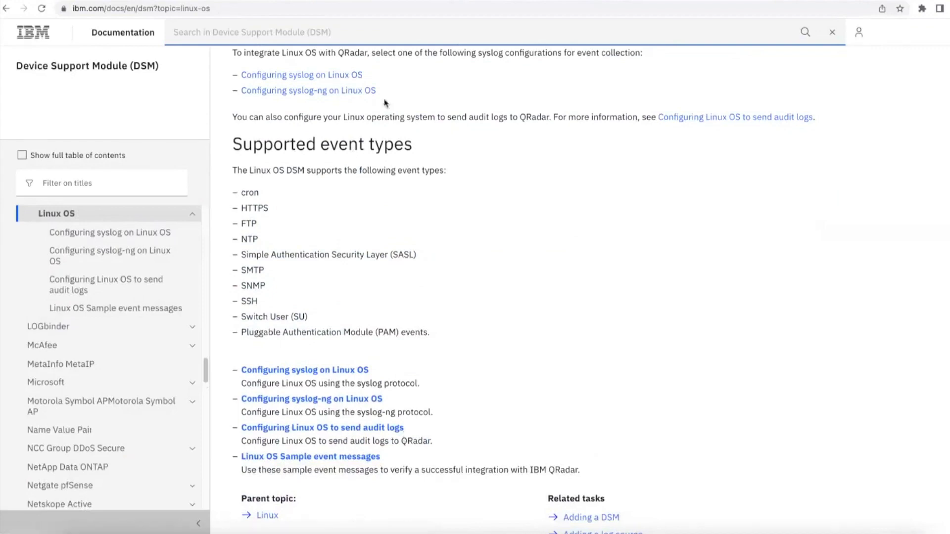
Step: Reach the 'Configuring Linux OS to send audit logs' procedure and its /etc/rsyslog.conf step
left_click(322, 428)
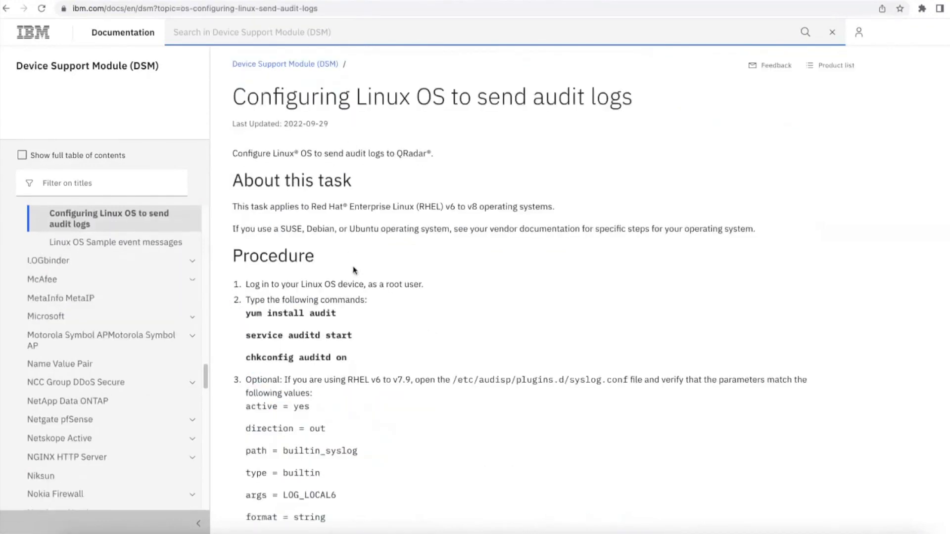
mouse_move(413, 290)
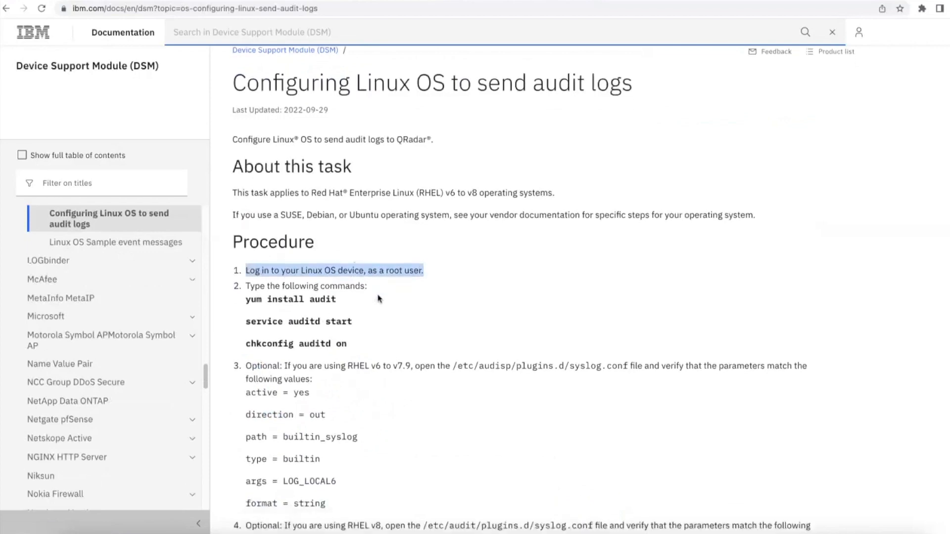
scroll("up", 3)
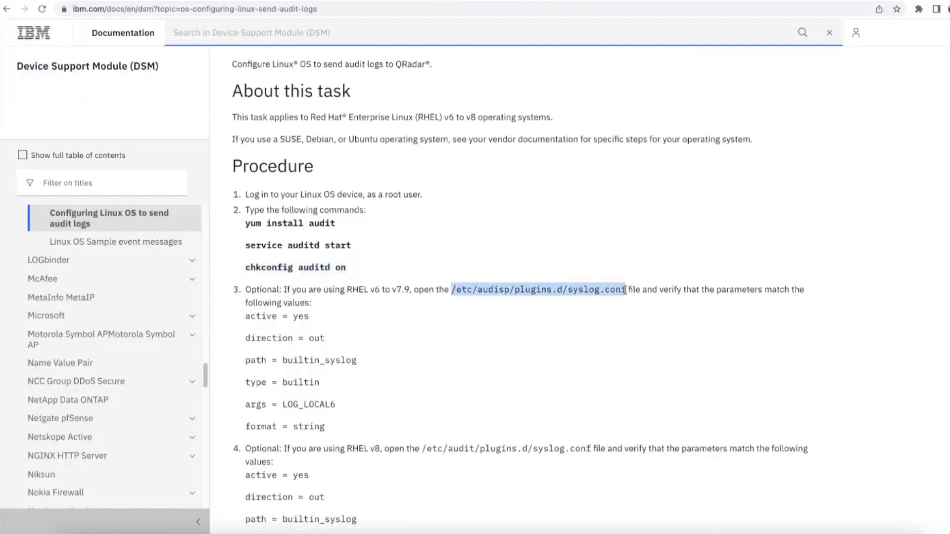
mouse_move(358, 353)
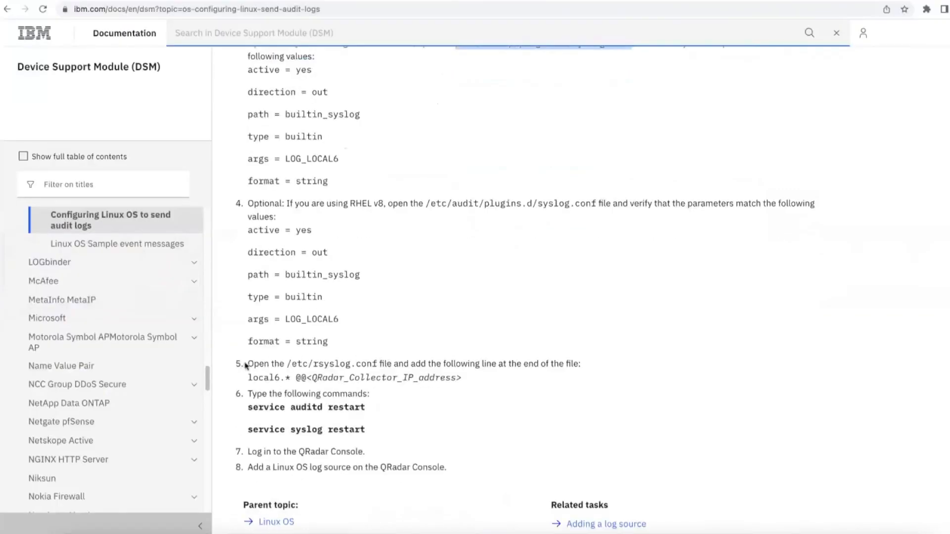
Step: Edit /etc/rsyslog.conf in vi to end with local6.* @@<collector>:514 and save with :wq
double_click(320, 363)
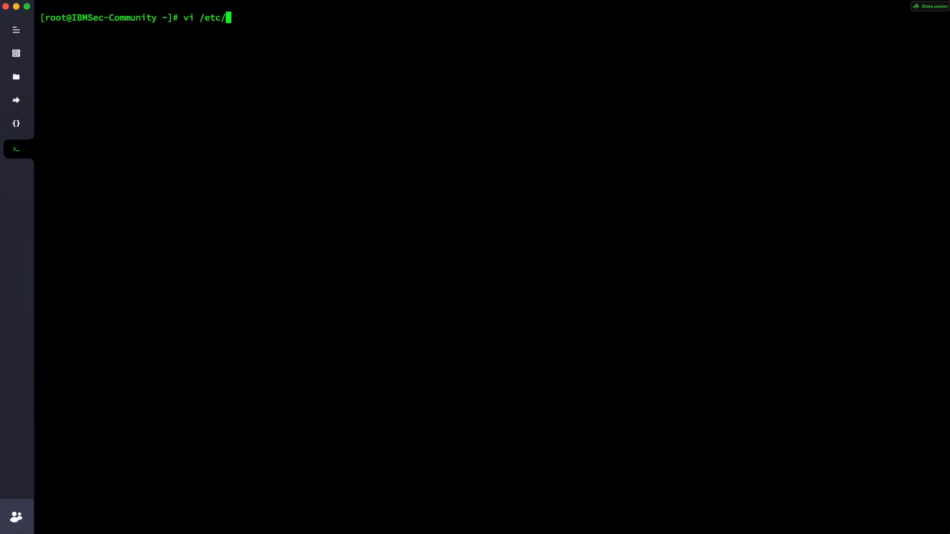
type("rsyslog.conf")
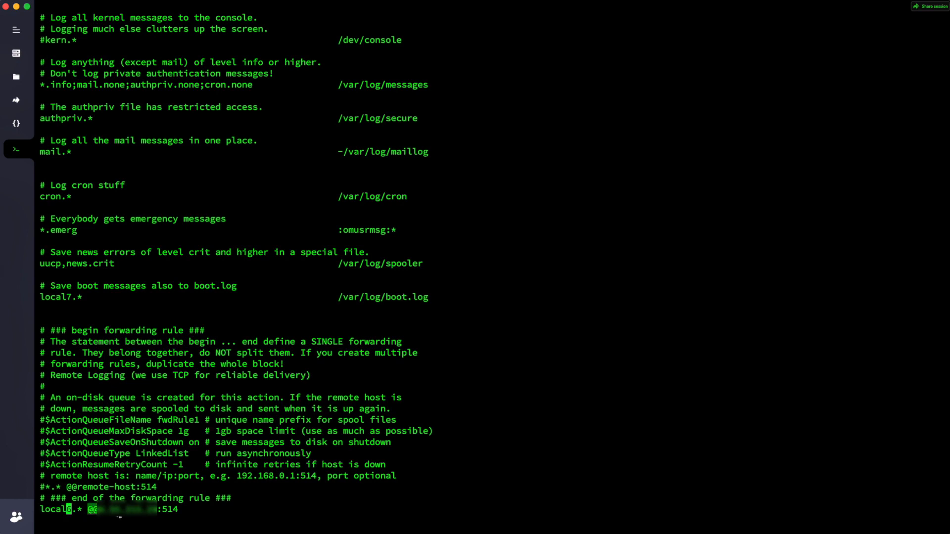
mouse_move(184, 512)
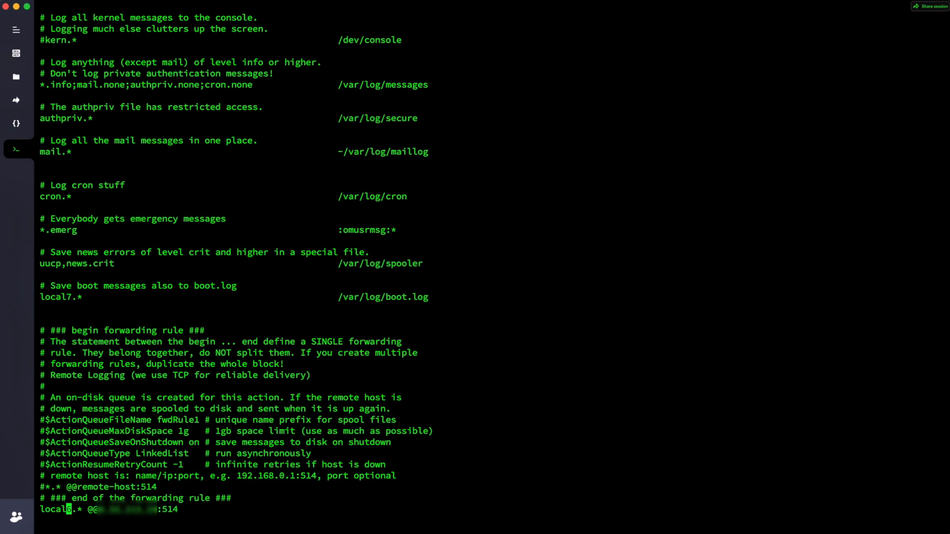
type(":wq")
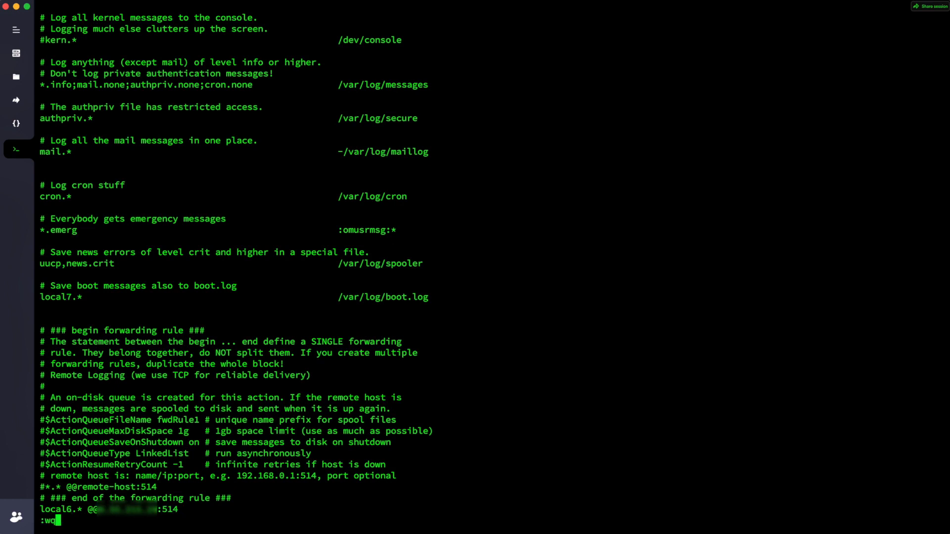
key("Return")
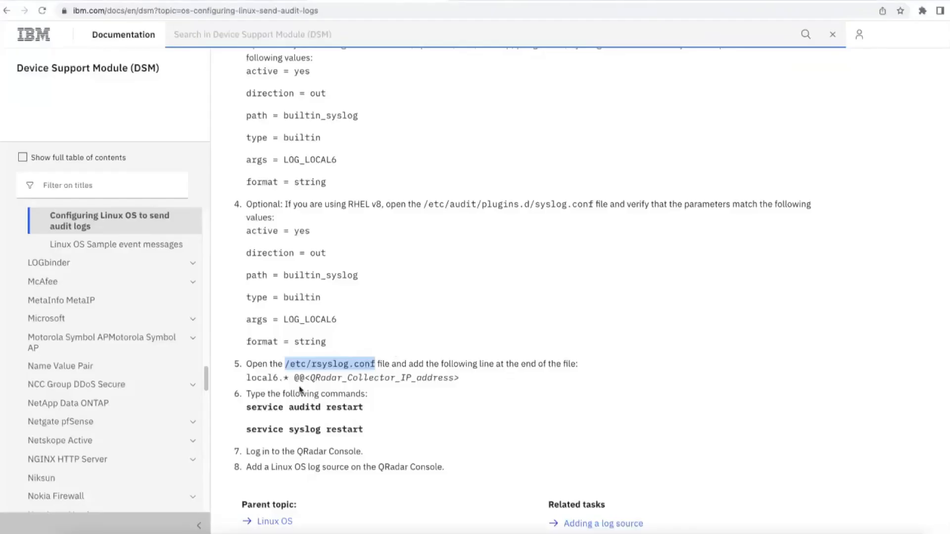
Step: Restart rsyslog with systemctl and check its status reports active (running)
double_click(303, 407)
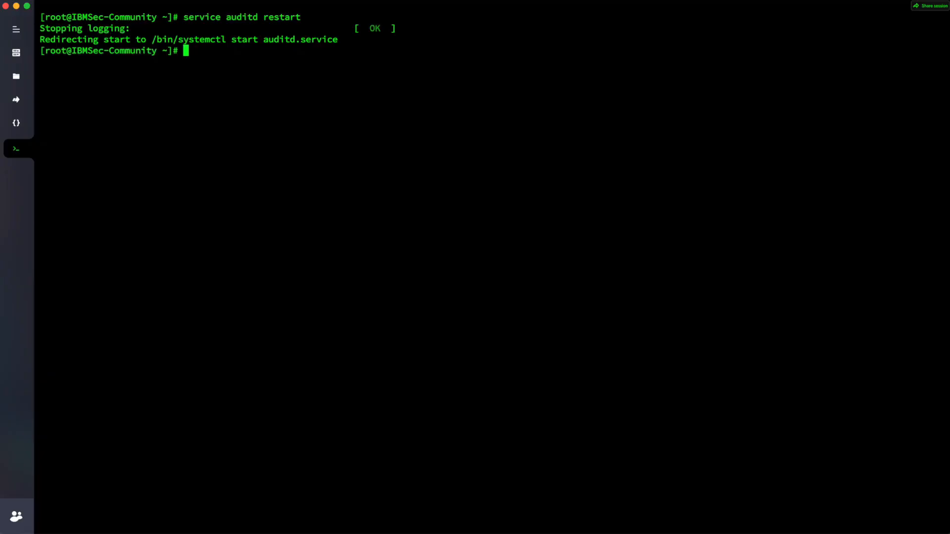
type("systemctl restart")
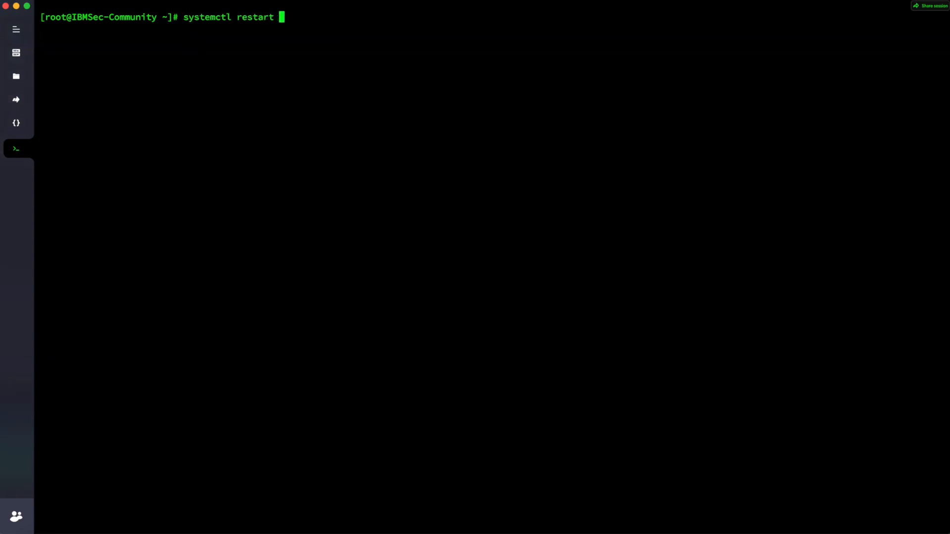
type("rsyslog")
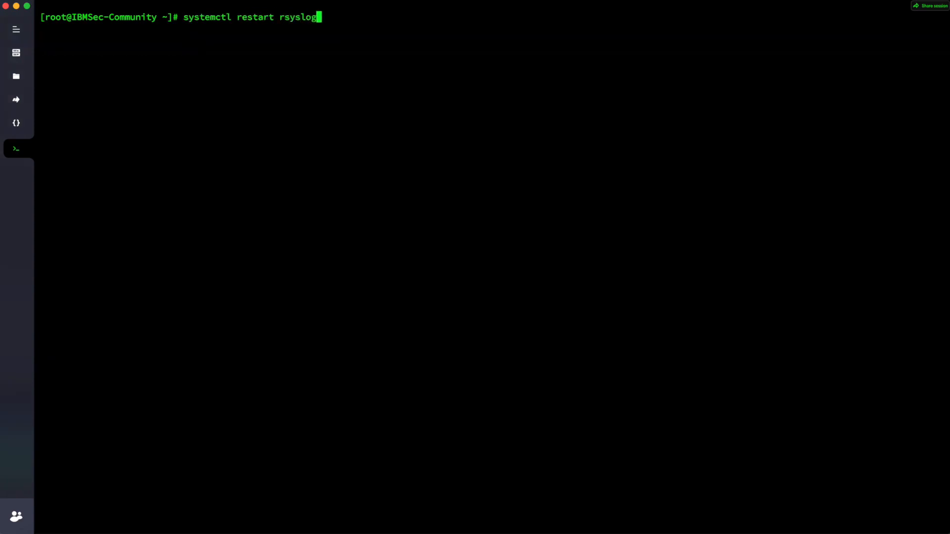
key("Return")
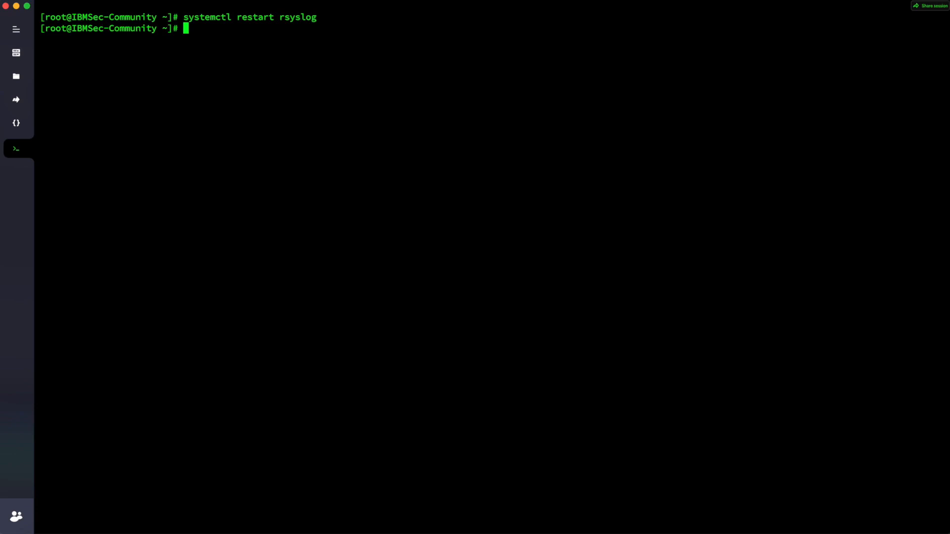
type("systemctl")
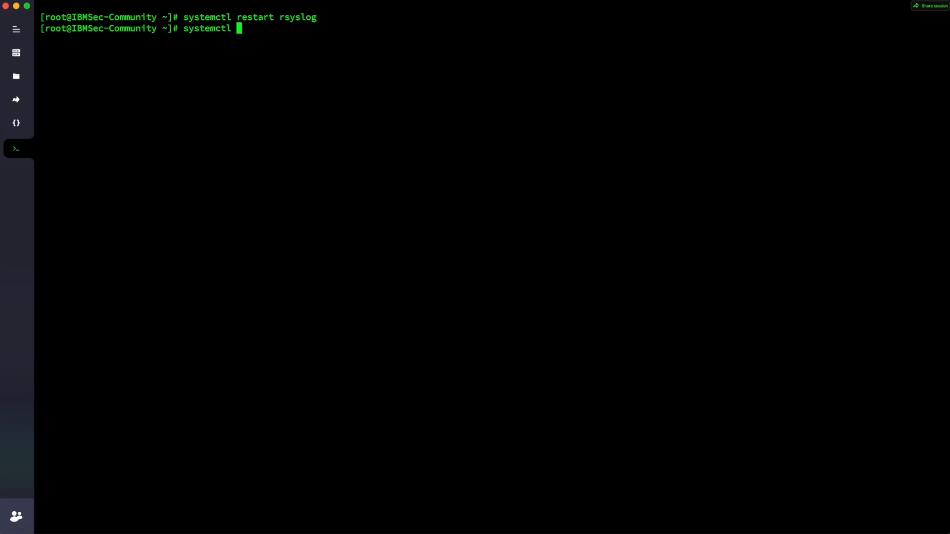
type("status rs")
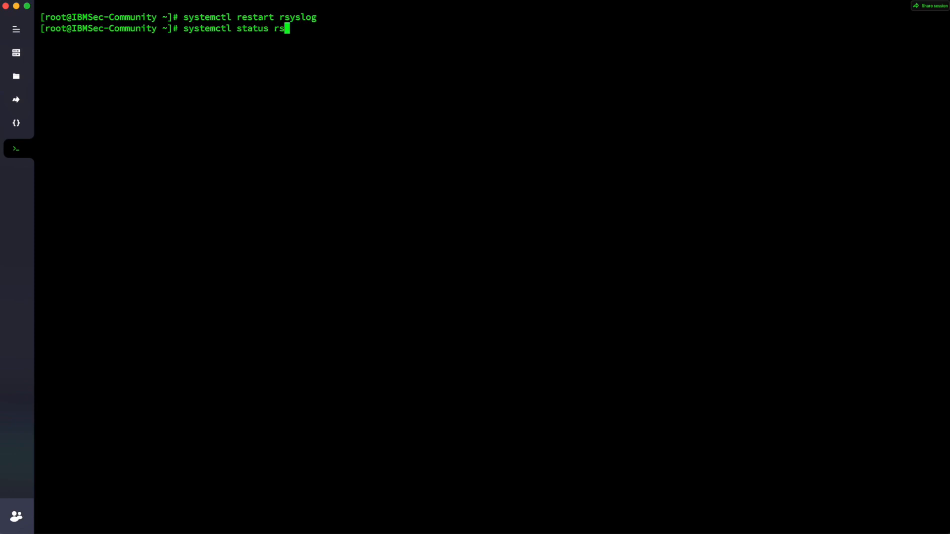
key("Return")
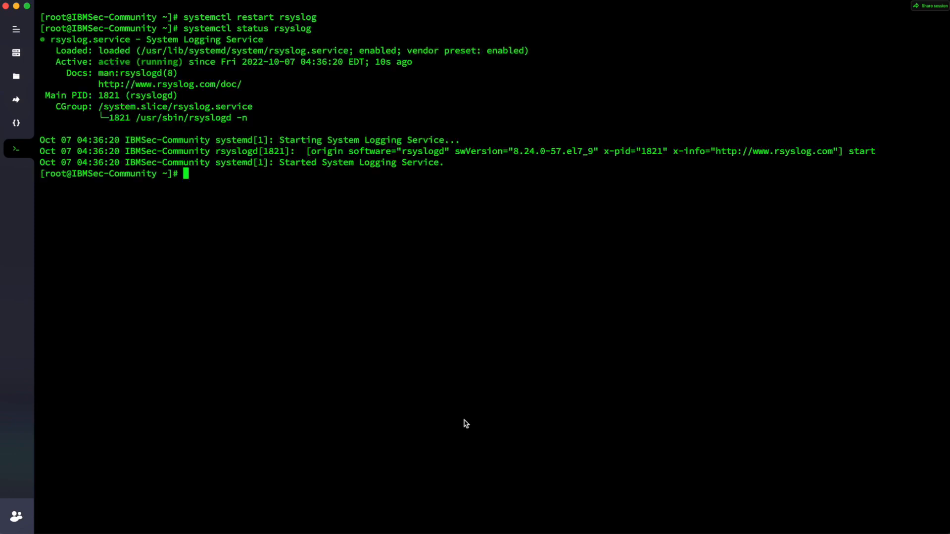
mouse_move(265, 71)
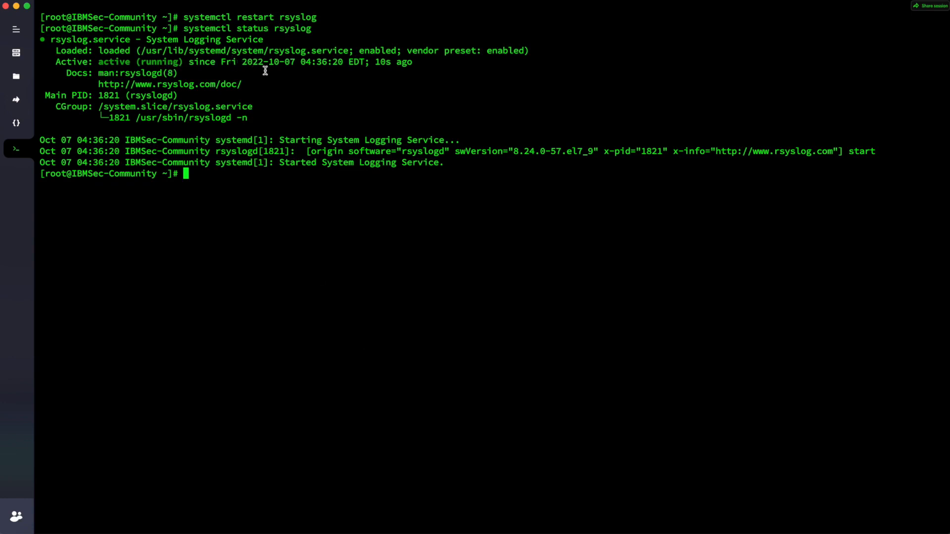
Step: On the QRadar host run tcpdump -nnAs0 -i any host 192.168.1.3 and port <port>
left_click(15, 172)
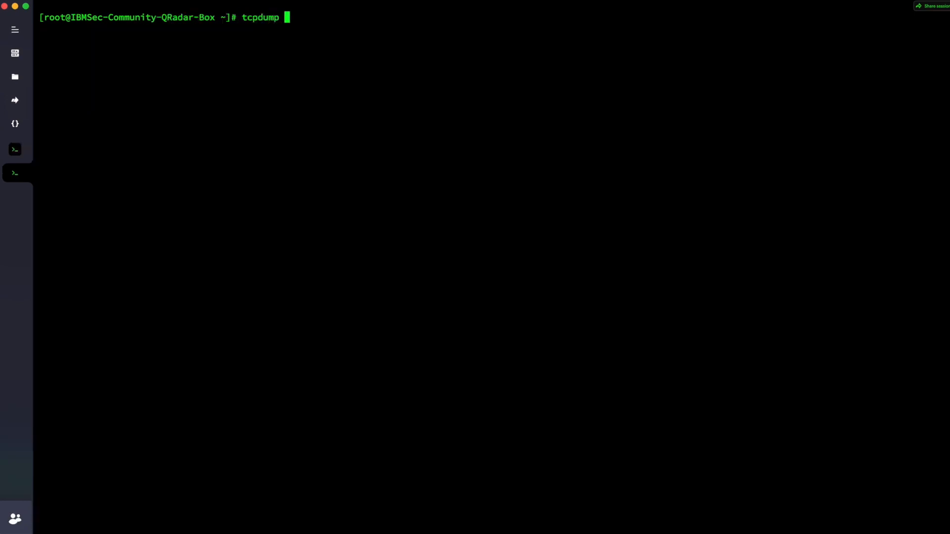
type("-nnA")
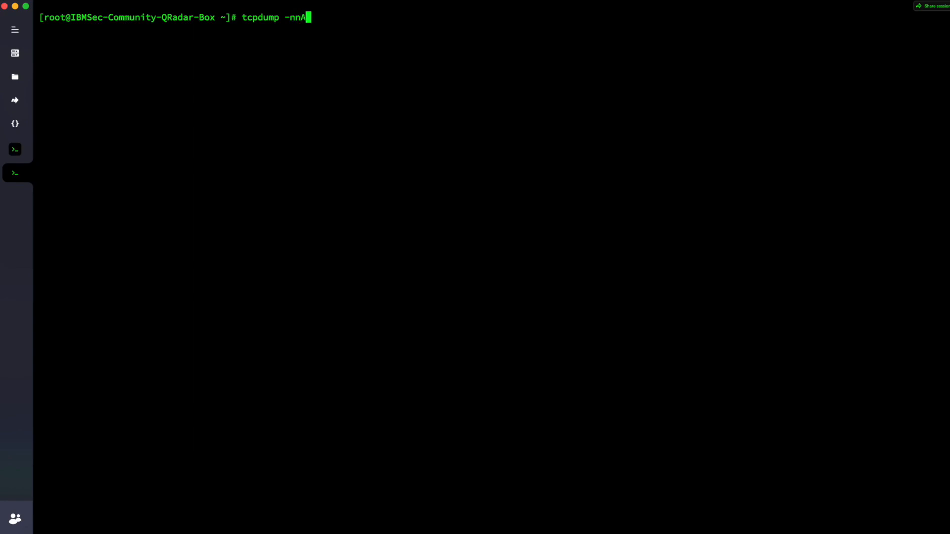
type("s0")
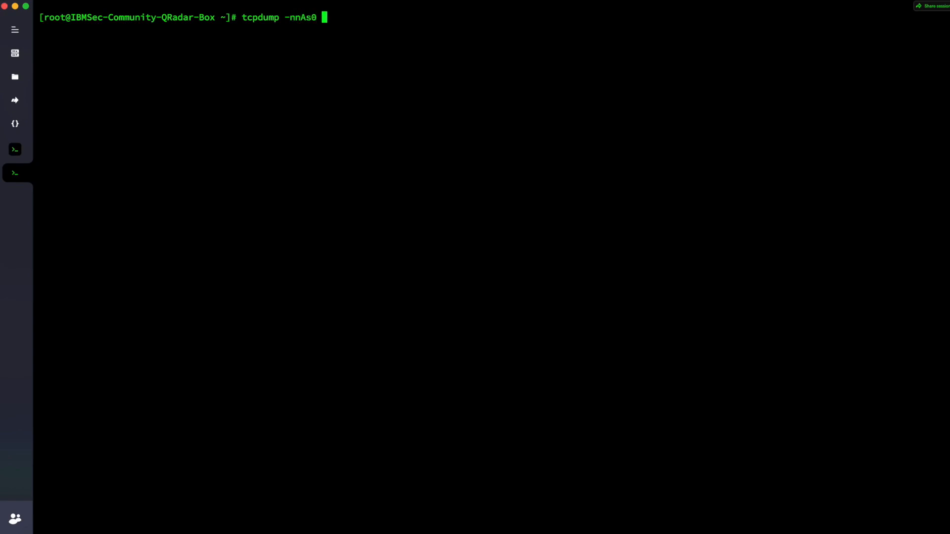
type("-i any ho")
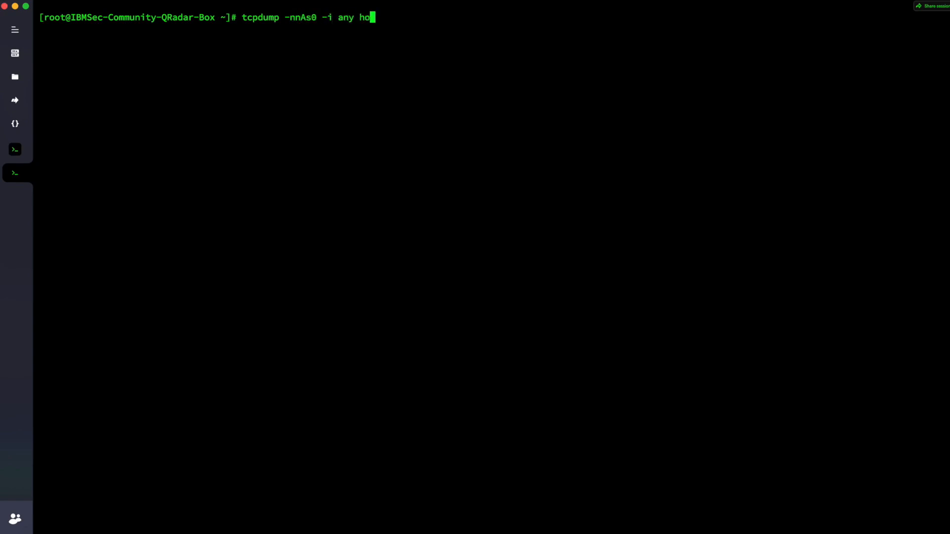
type("st 1")
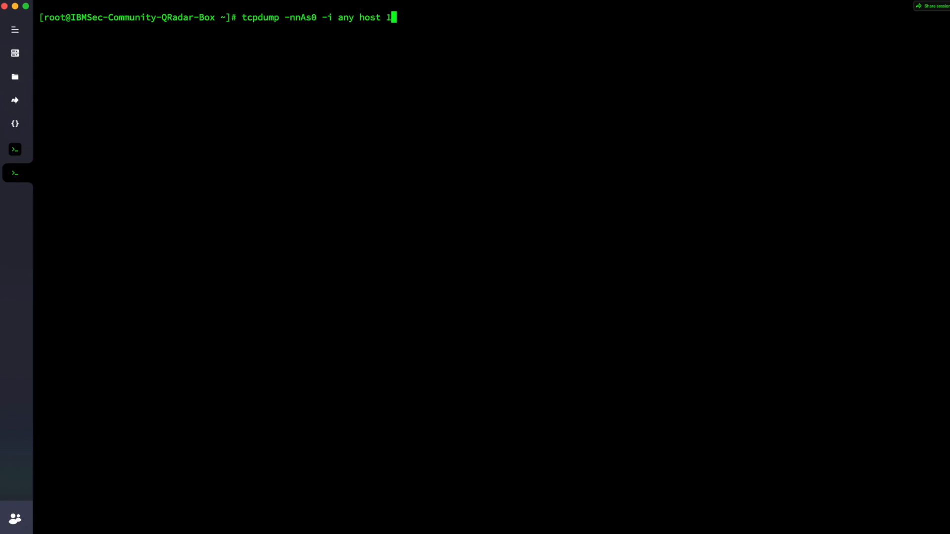
type("9")
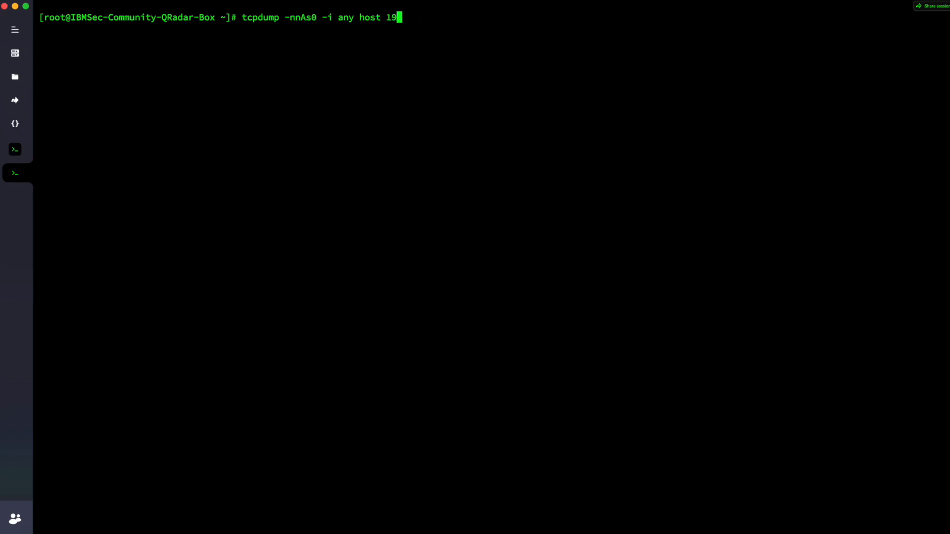
type("2.168.1.3")
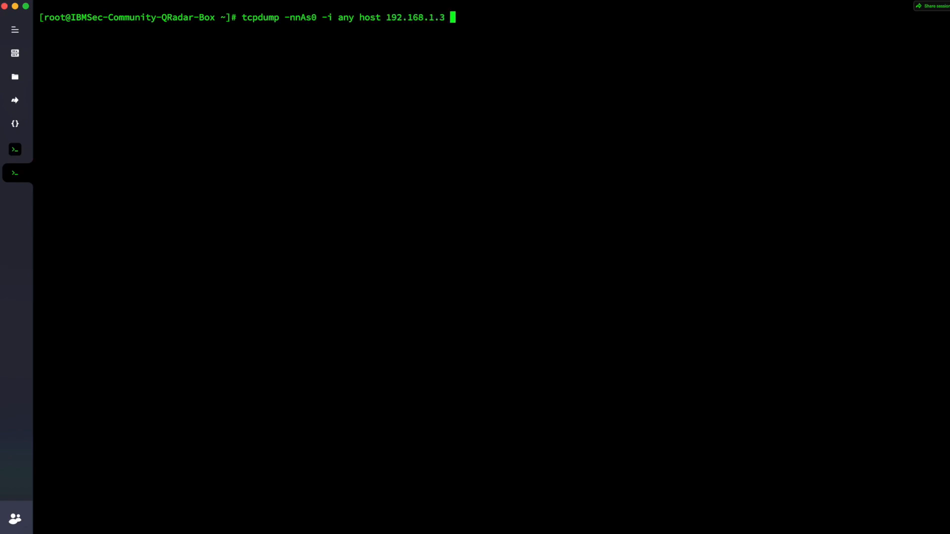
type("and port")
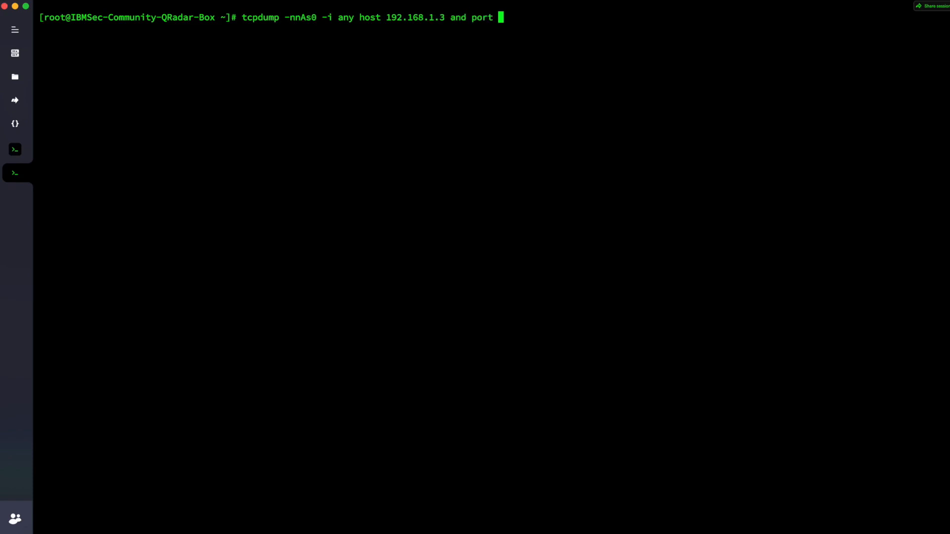
key("Return")
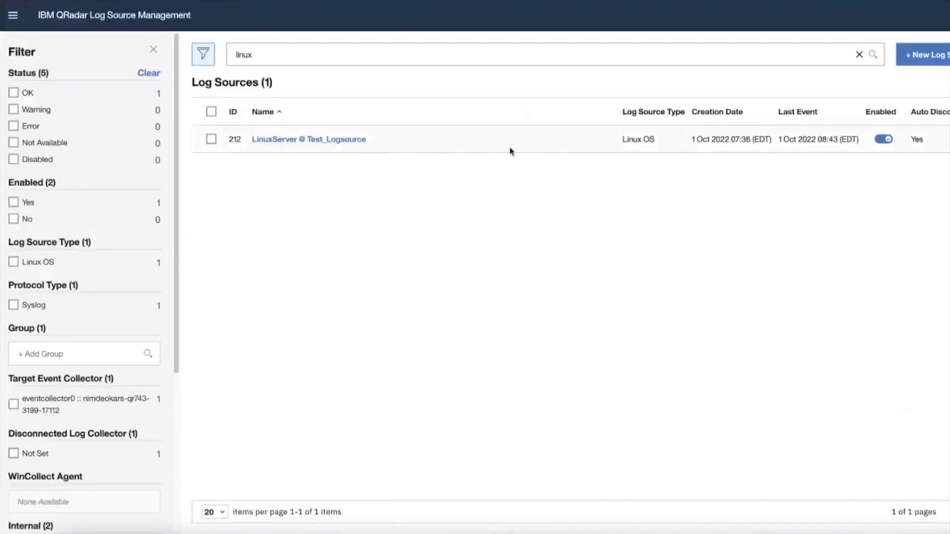
mouse_move(924, 146)
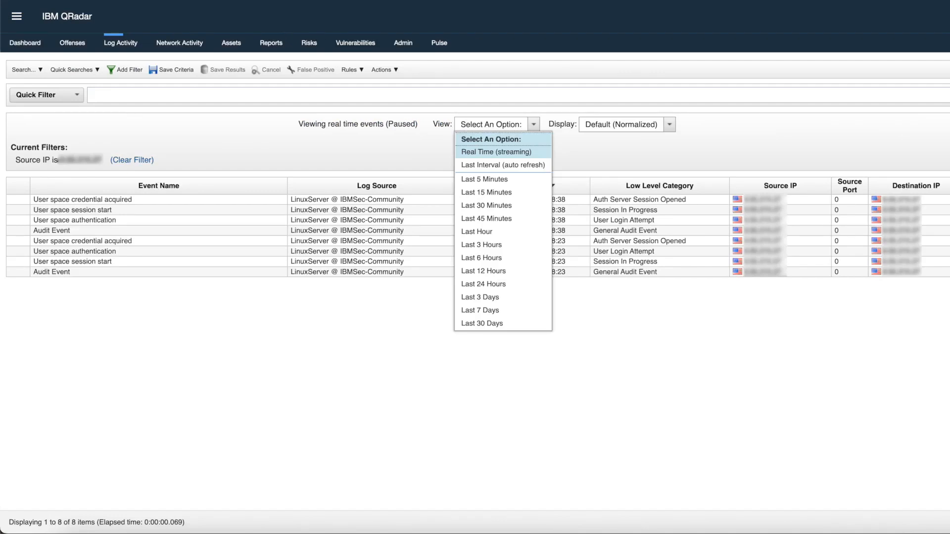
Step: Stream Log Activity in Real Time, exit the Linux server shell, and watch fresh LinuxServer events arrive
left_click(495, 153)
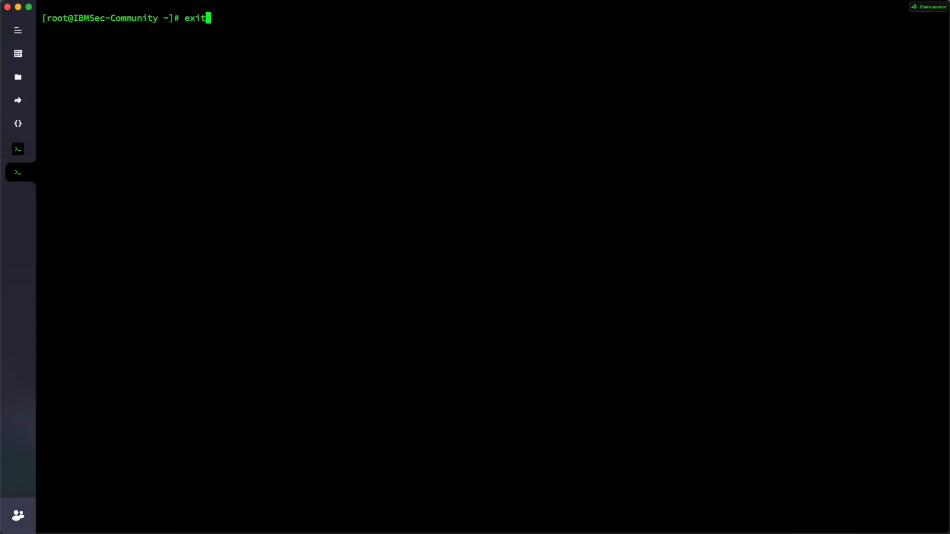
key("Return")
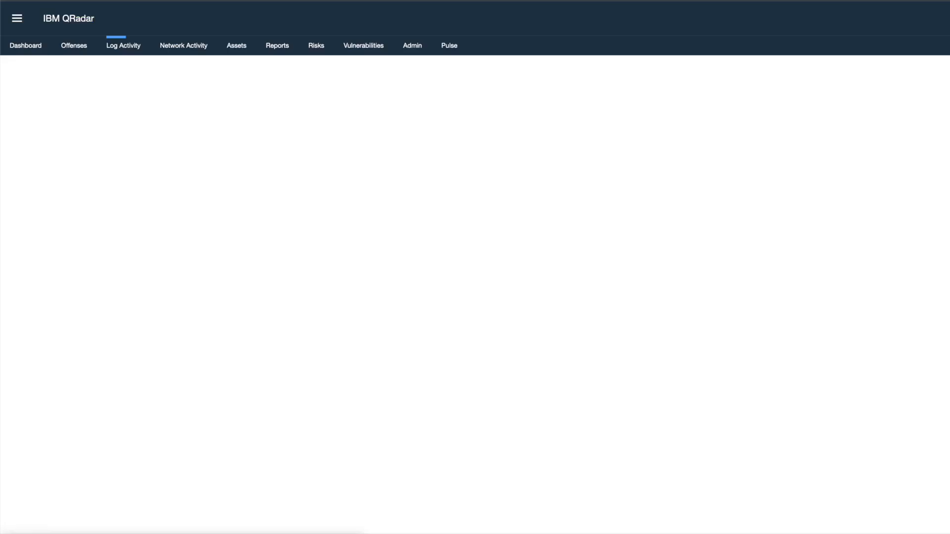
left_click(122, 45)
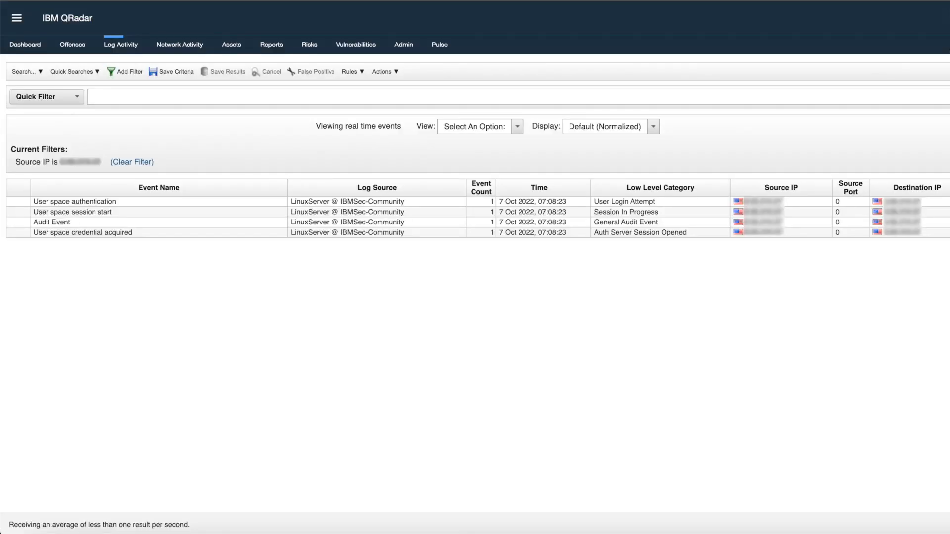